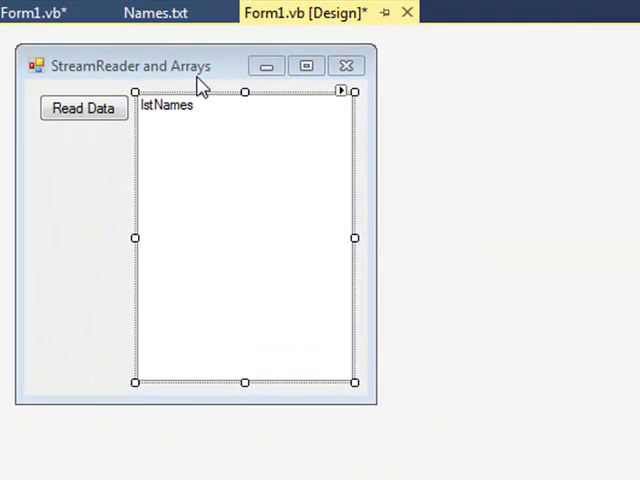
- Review the seven names in Names.txt, then return to the Form1.vb code
{"action": "left_click", "coordinate": [154, 14]}
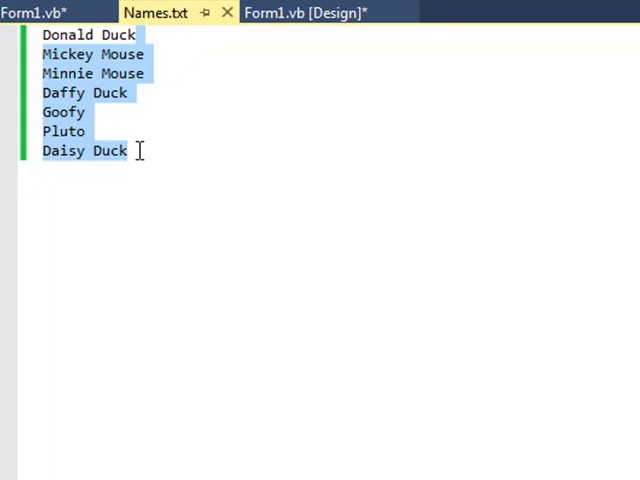
{"action": "mouse_move", "coordinate": [136, 132]}
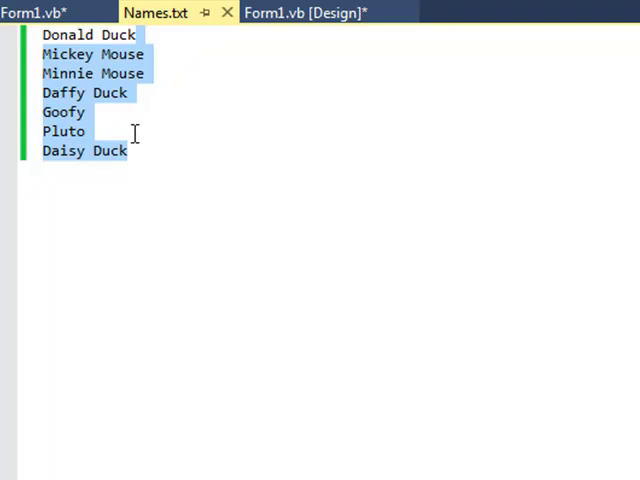
{"action": "left_click", "coordinate": [30, 12]}
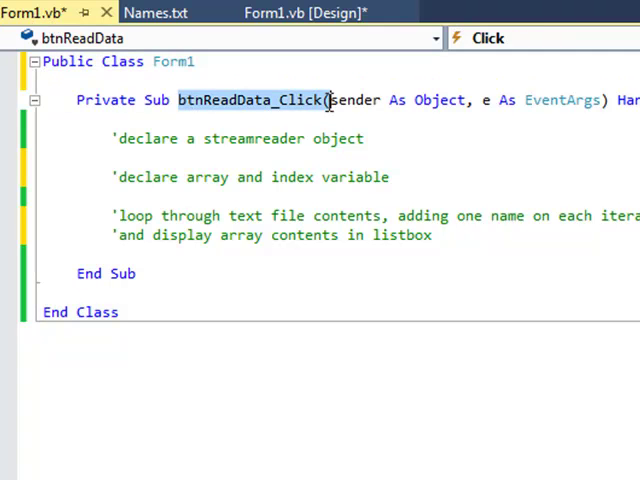
{"action": "mouse_move", "coordinate": [320, 104]}
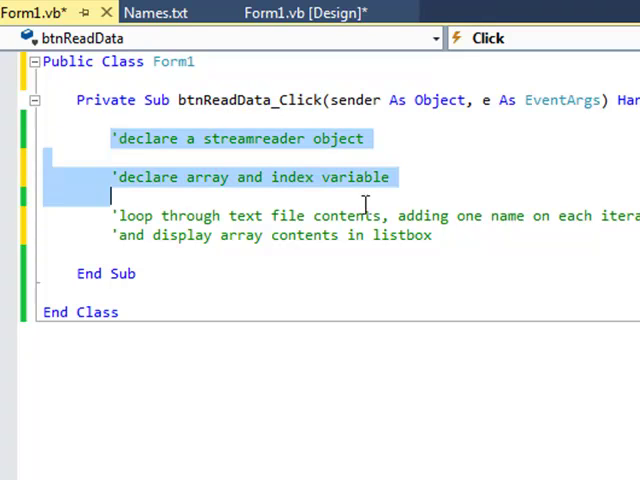
{"action": "left_click_drag", "start_coordinate": [110, 196], "coordinate": [432, 236]}
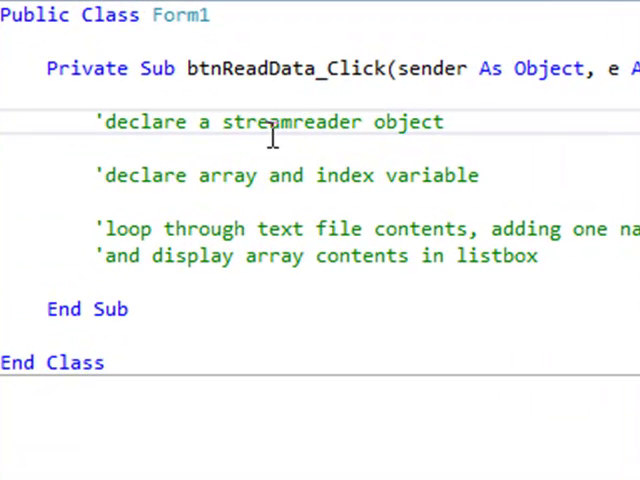
{"action": "left_click", "coordinate": [290, 122]}
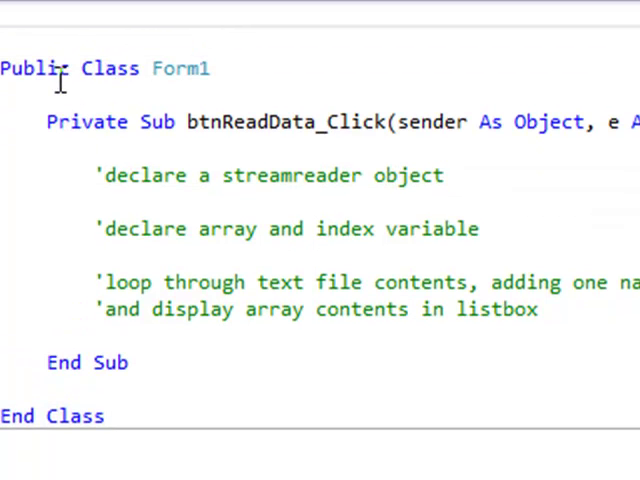
- Add 'Imports System.IO' as the first line above Public Class Form1
{"action": "type", "text": "imports"}
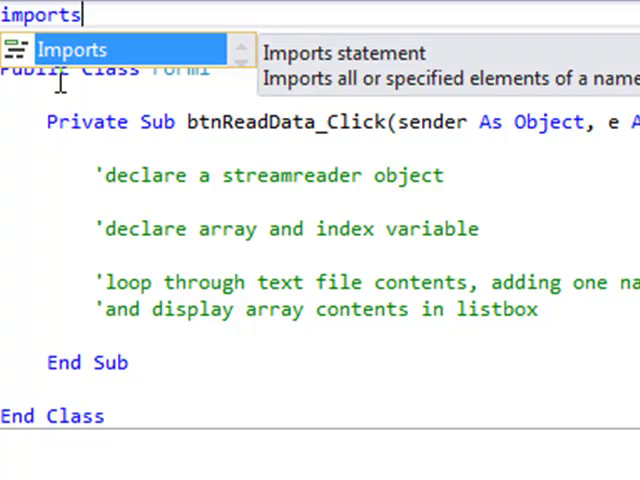
{"action": "type", "text": "sysst"}
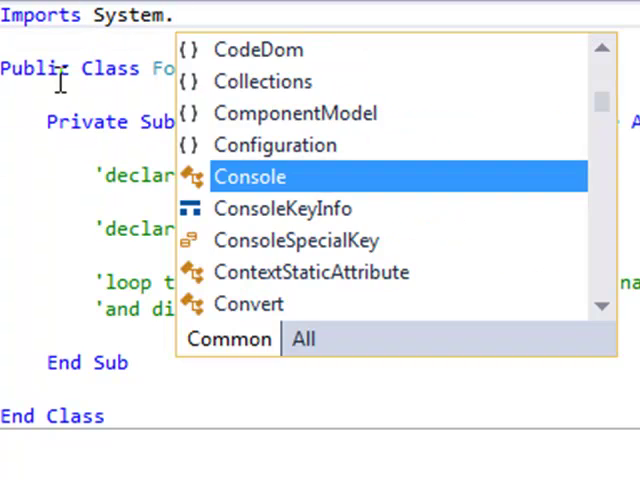
{"action": "type", "text": "IO"}
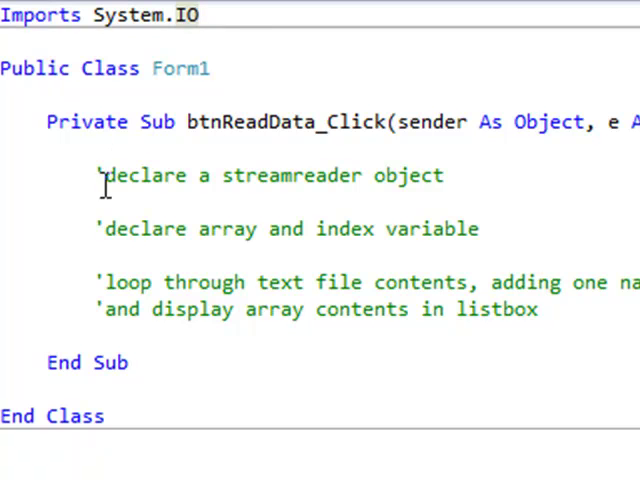
- Declare Dim sr As New StreamReader("Names.txt") under the streamreader comment
{"action": "key", "text": "Enter"}
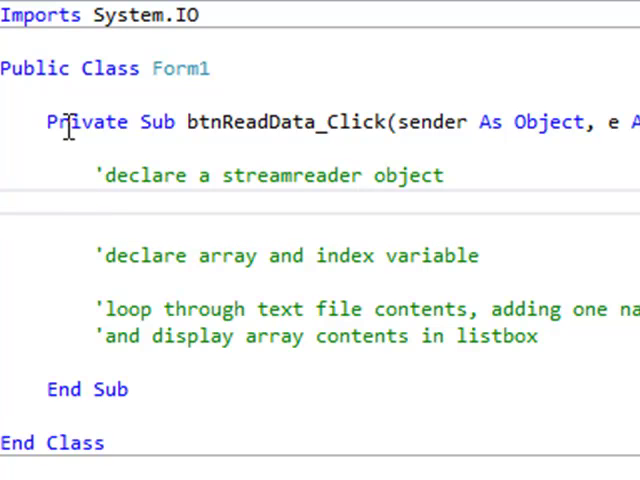
{"action": "type", "text": "dim"}
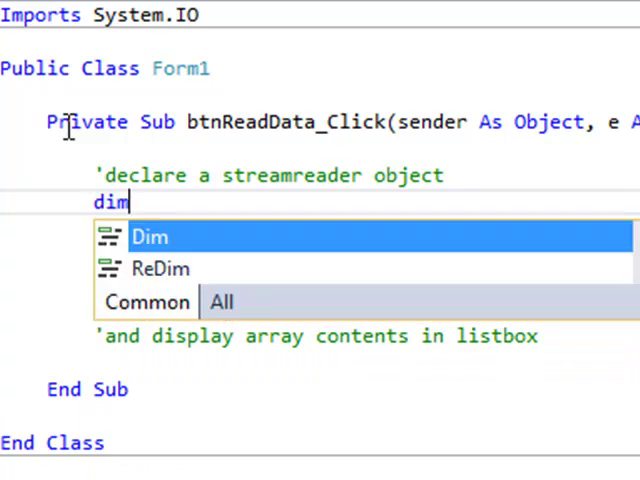
{"action": "key", "text": "Tab"}
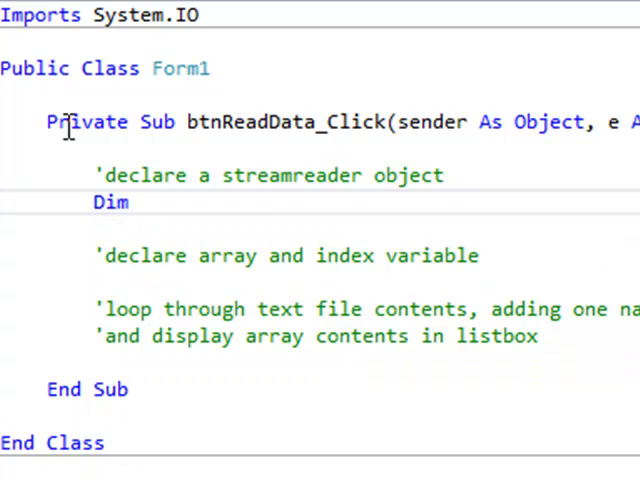
{"action": "type", "text": "sr"}
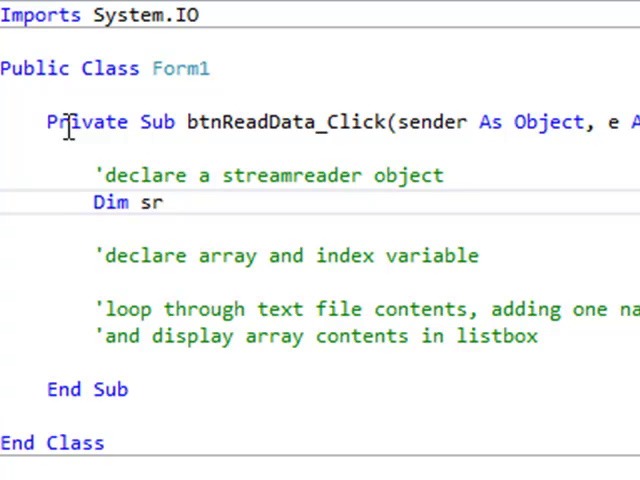
{"action": "type", "text": "As"}
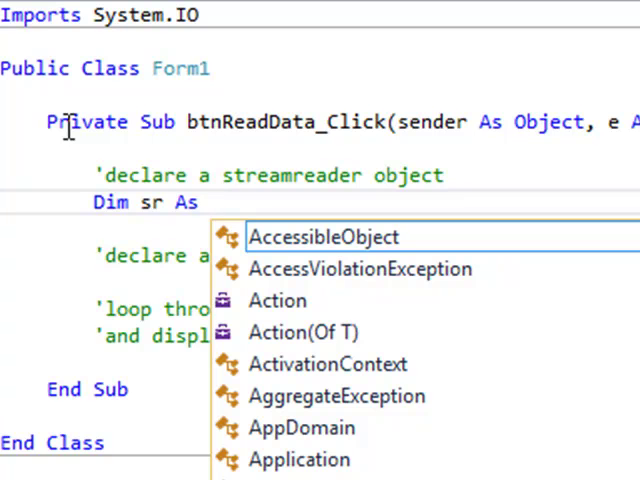
{"action": "type", "text": "New"}
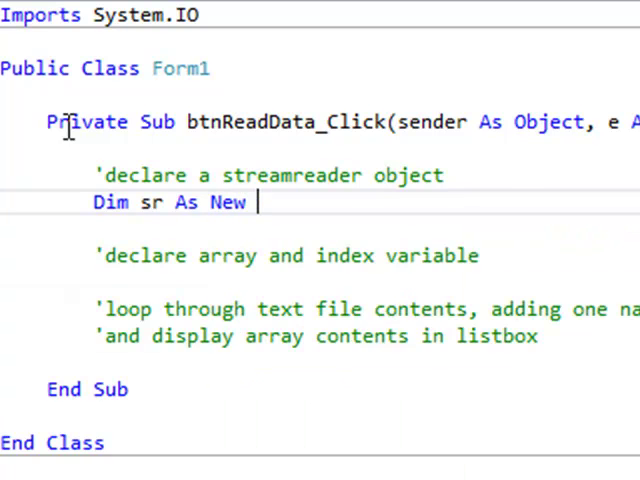
{"action": "type", "text": "StreamReader"}
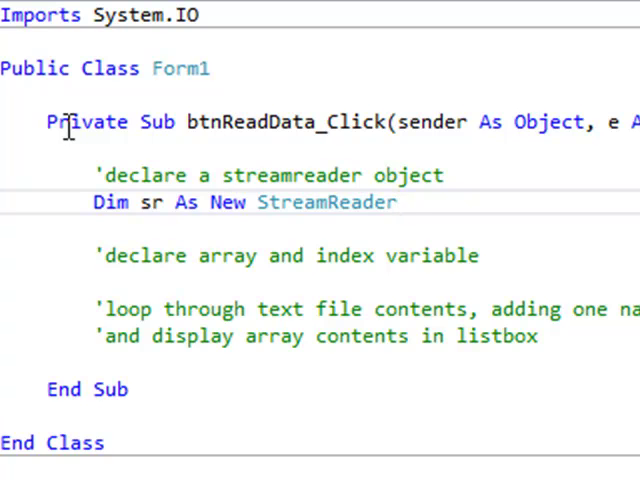
{"action": "type", "text": "("}
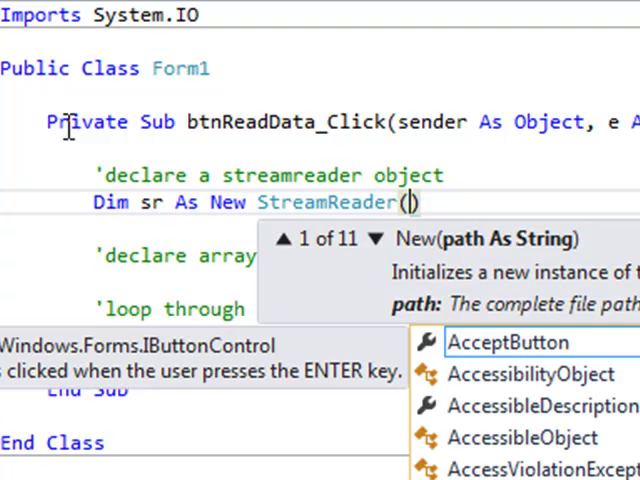
{"action": "type", "text": "\"\""}
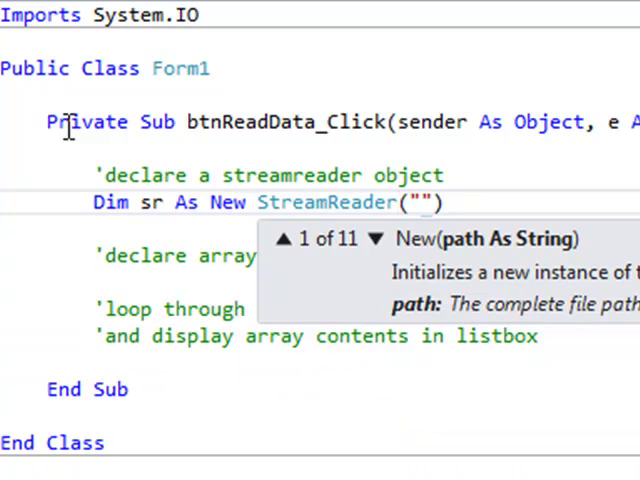
{"action": "type", "text": "Names"}
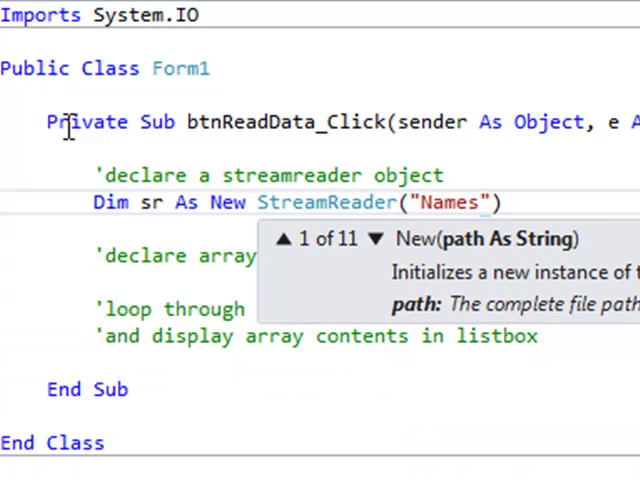
{"action": "type", "text": ".txt"}
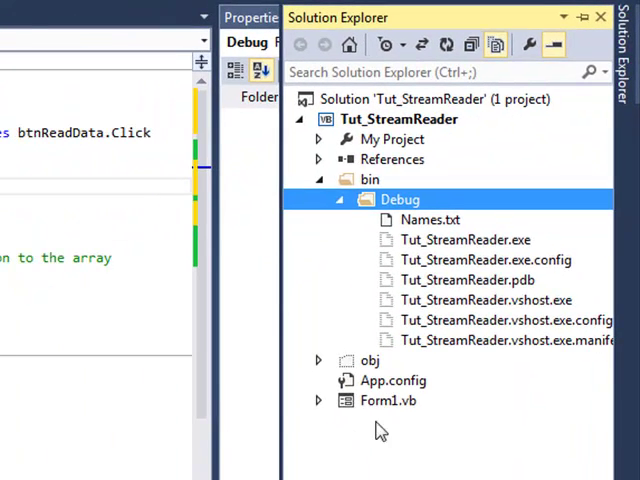
{"action": "mouse_move", "coordinate": [396, 432]}
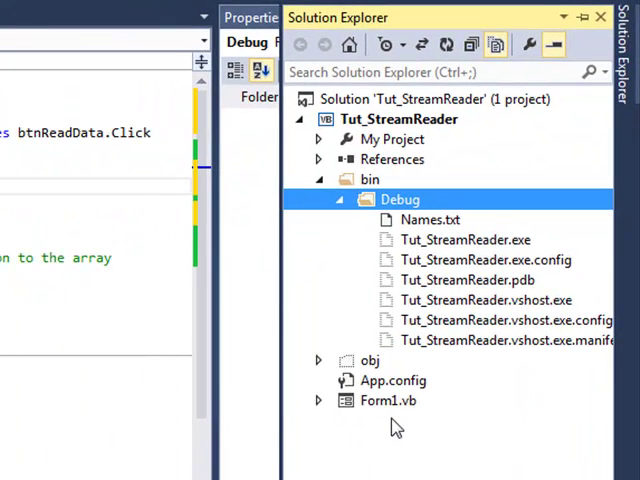
{"action": "mouse_move", "coordinate": [496, 44]}
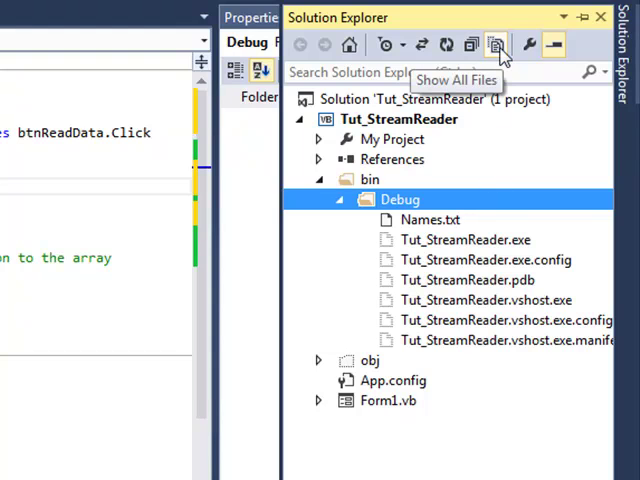
{"action": "mouse_move", "coordinate": [356, 400]}
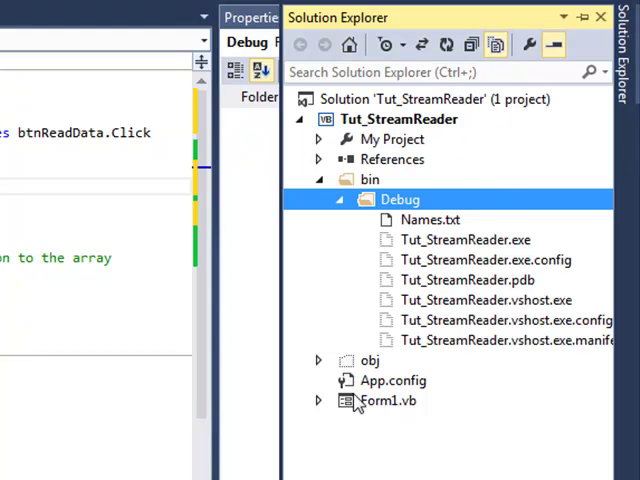
{"action": "mouse_move", "coordinate": [358, 318]}
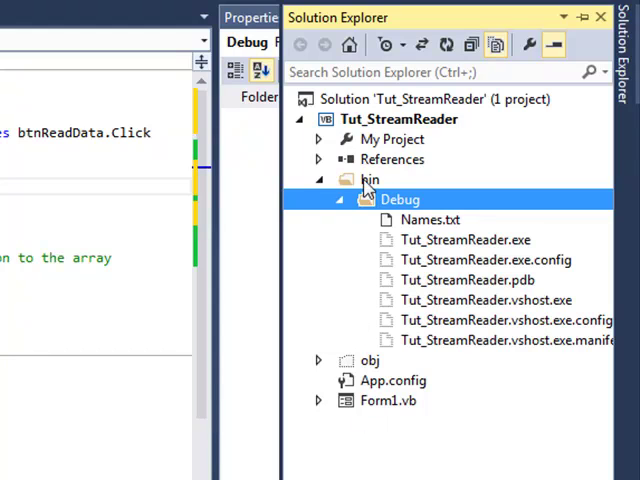
{"action": "mouse_move", "coordinate": [412, 216]}
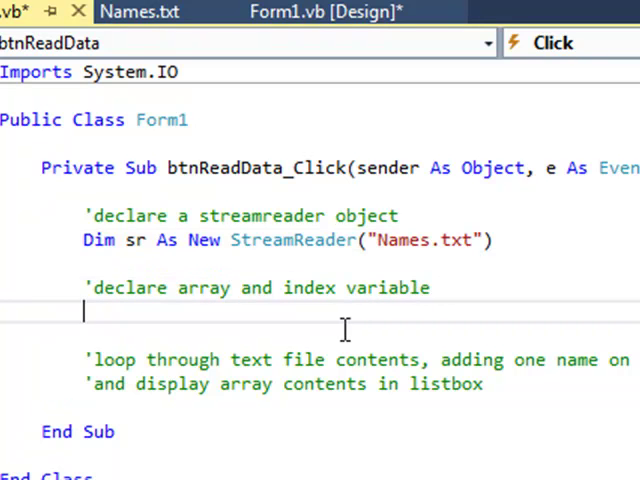
{"action": "mouse_move", "coordinate": [340, 328]}
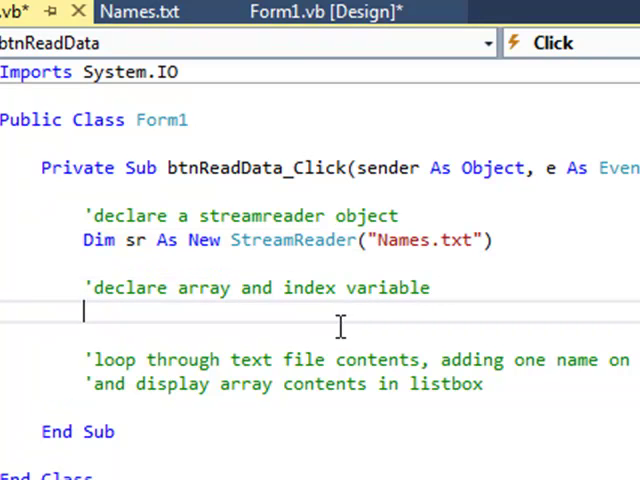
{"action": "mouse_move", "coordinate": [348, 318]}
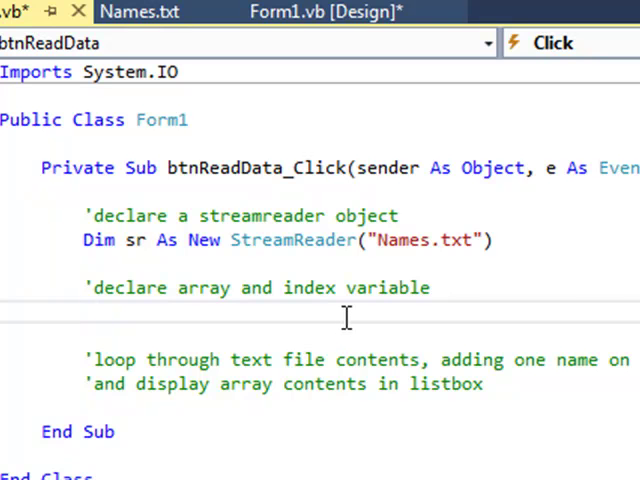
- Declare Dim names(9) As String and Dim i As Integer = 0 under the array comment
{"action": "type", "text": "Dim names"}
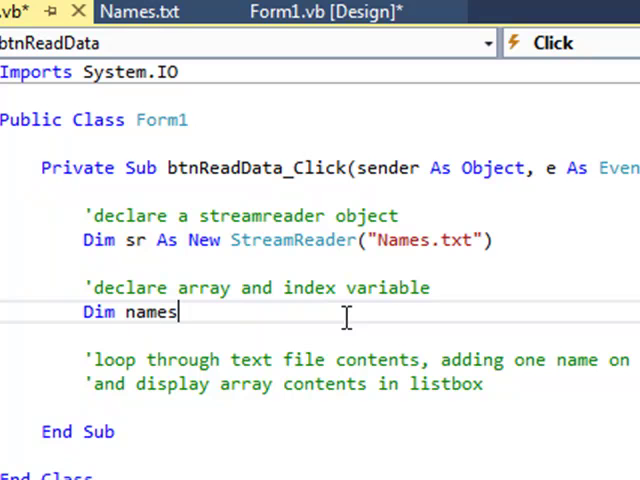
{"action": "type", "text": "()"}
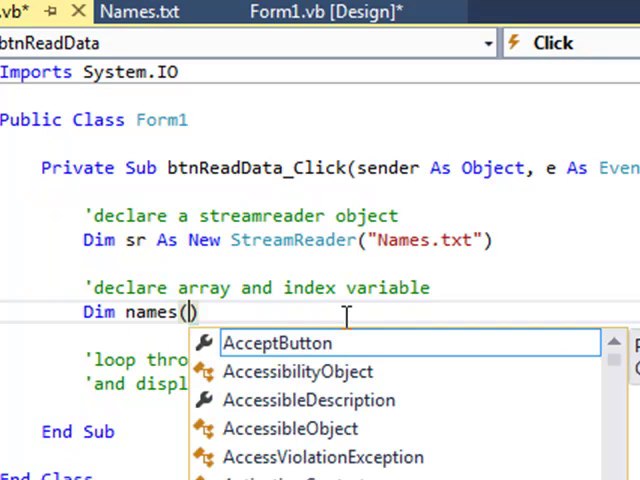
{"action": "type", "text": "9"}
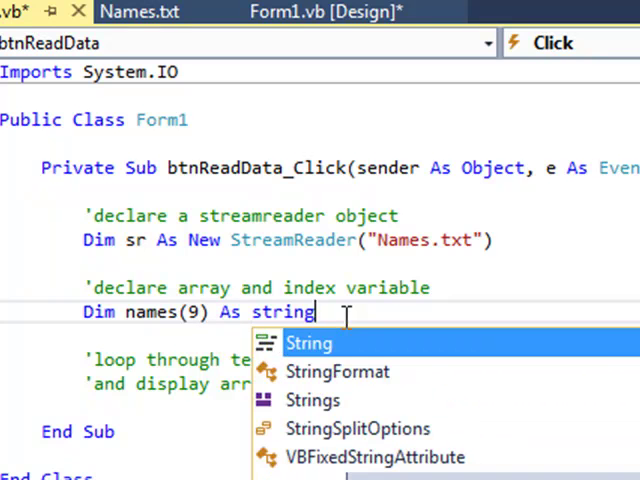
{"action": "key", "text": "Enter"}
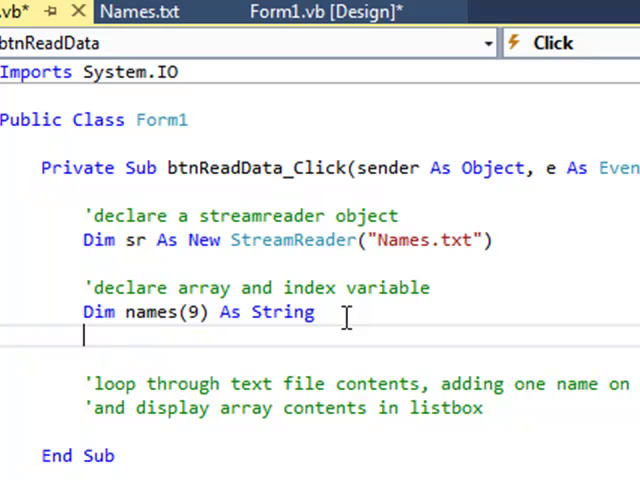
{"action": "type", "text": "Dim i As intege"}
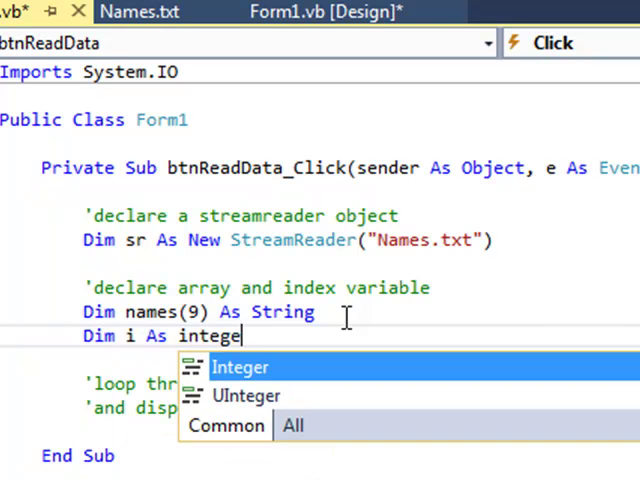
{"action": "type", "text": "r = 0"}
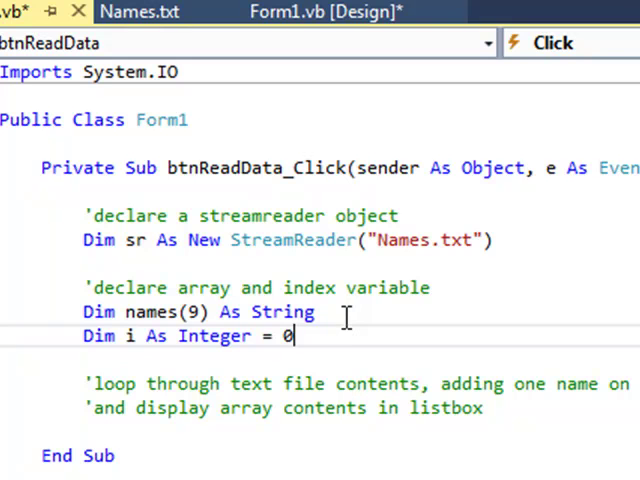
{"action": "mouse_move", "coordinate": [482, 408]}
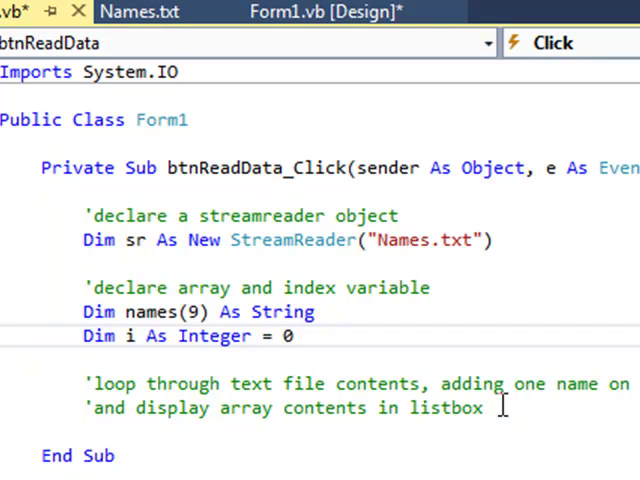
{"action": "mouse_move", "coordinate": [492, 380]}
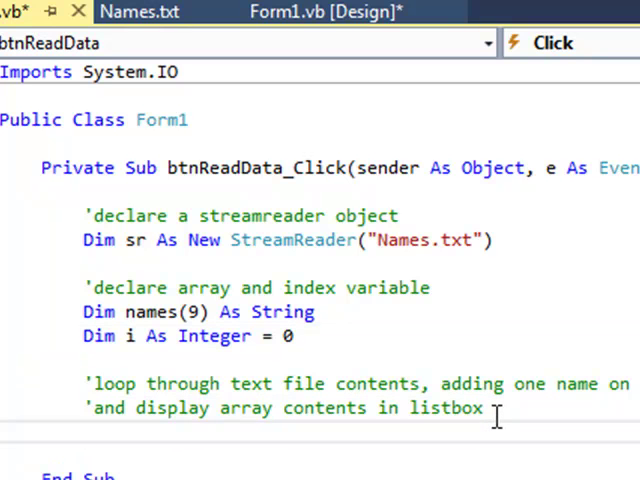
- Scroll down through the Names.txt list of names
{"action": "scroll", "scroll_direction": "down", "scroll_amount": 3}
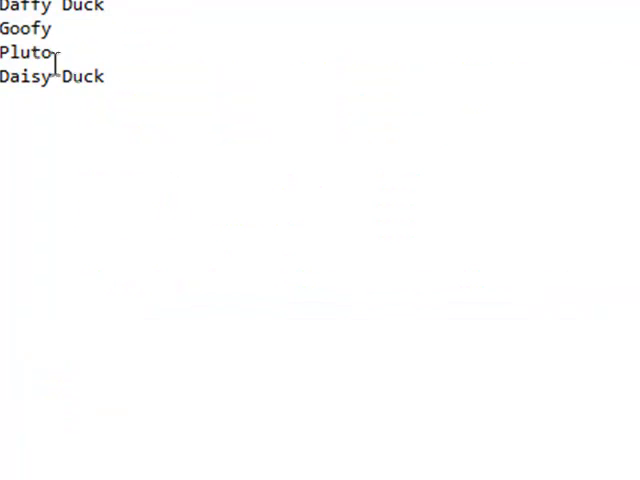
{"action": "mouse_move", "coordinate": [92, 100]}
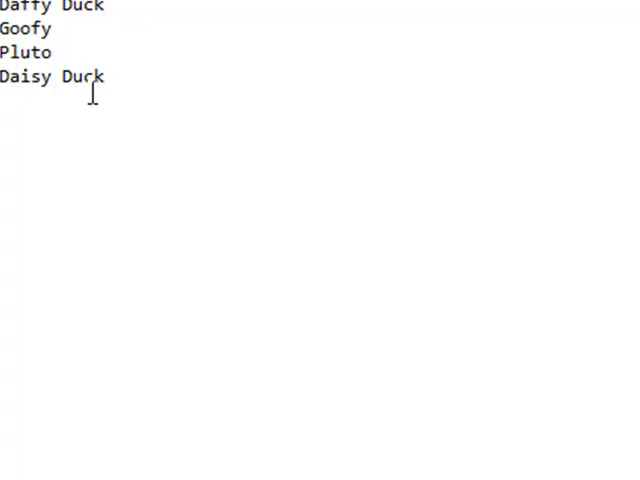
{"action": "mouse_move", "coordinate": [116, 84]}
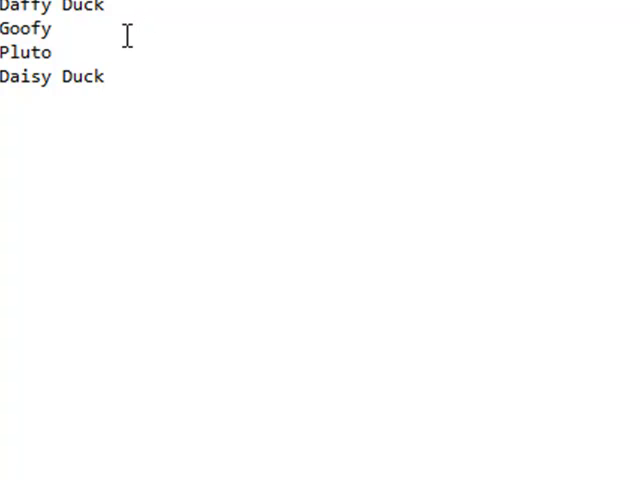
{"action": "mouse_move", "coordinate": [114, 32]}
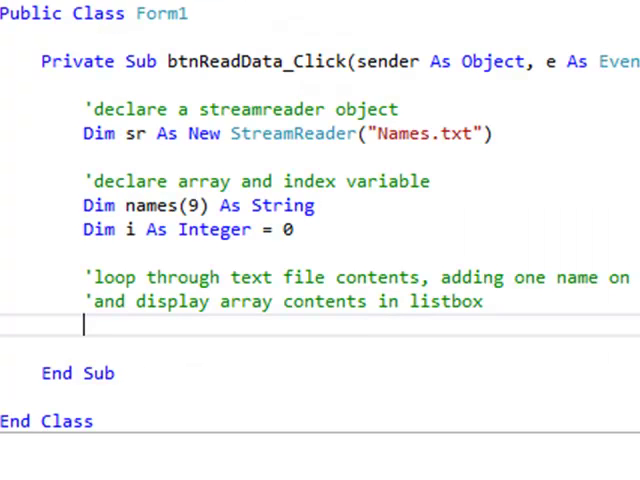
- Write an empty Do Until sr.Peek = -1 … Loop block under the loop comments
{"action": "type", "text": "do"}
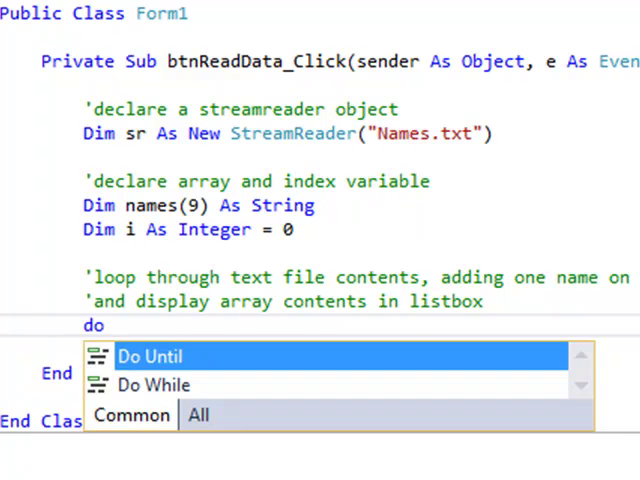
{"action": "type", "text": "until"}
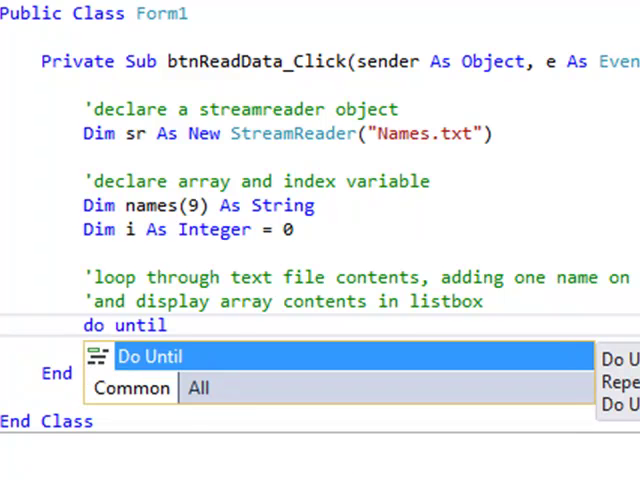
{"action": "type", "text": "sr"}
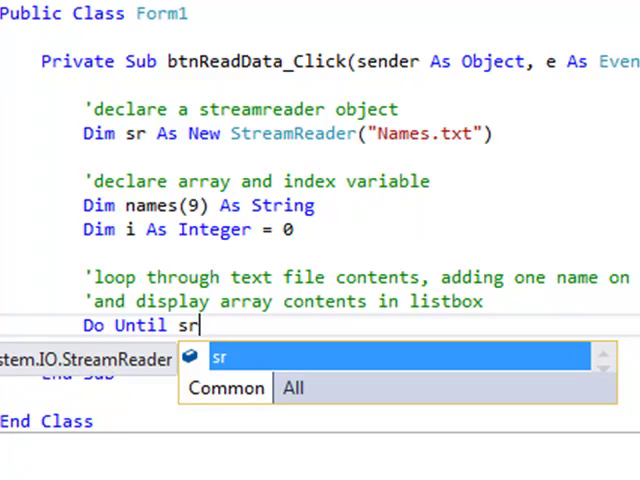
{"action": "type", "text": ".Peek"}
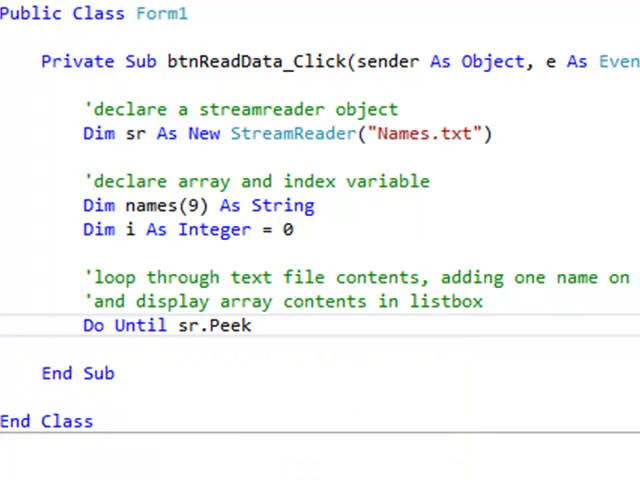
{"action": "type", "text": "= -1"}
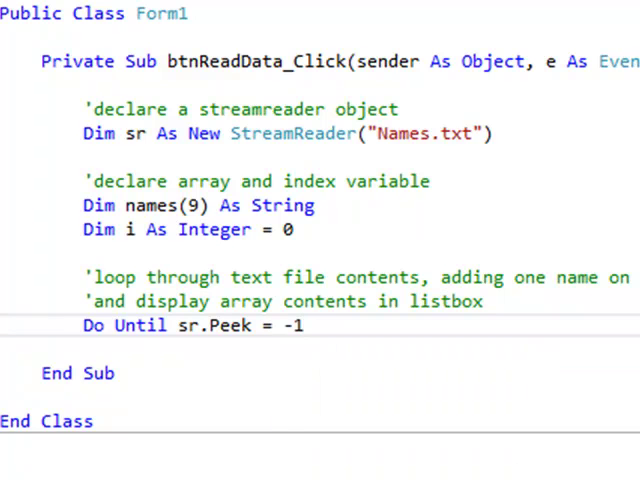
{"action": "type", "text": "Loop"}
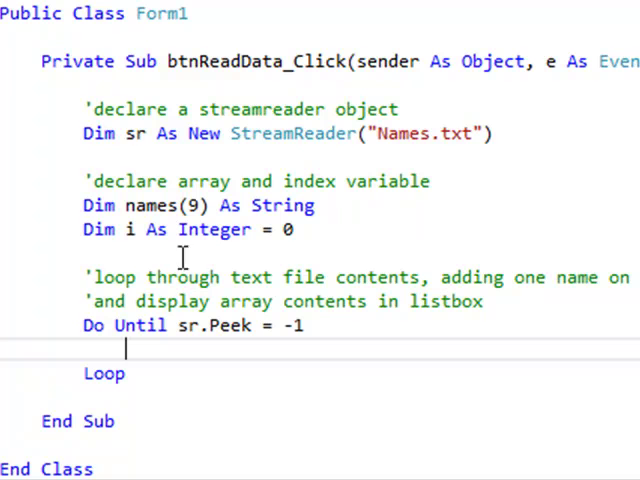
{"action": "mouse_move", "coordinate": [244, 324]}
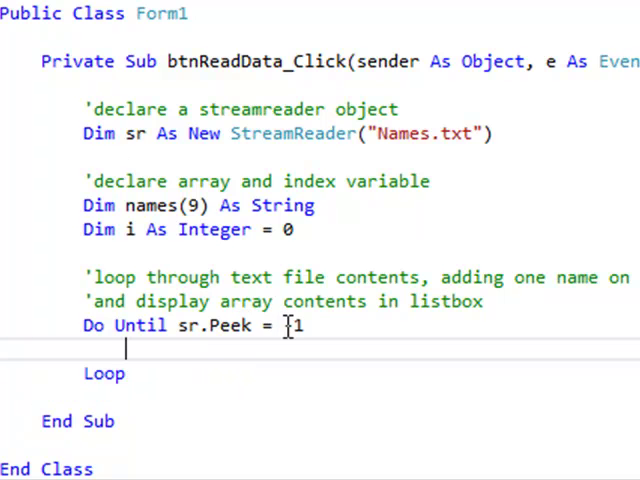
{"action": "type", "text": "-"}
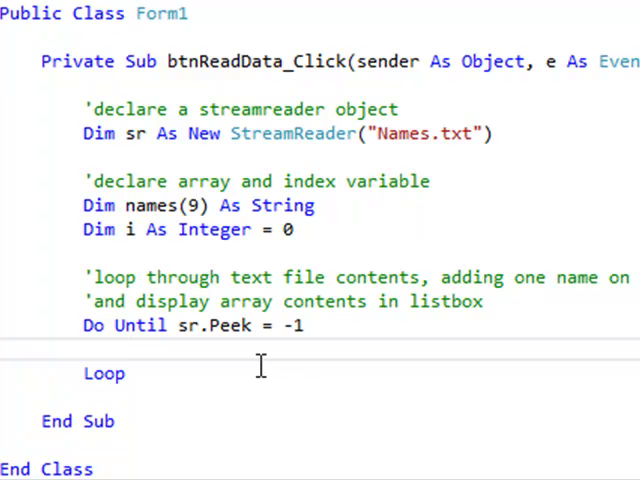
- Inside the loop, store sr.ReadLine into names(i)
{"action": "type", "text": "names"}
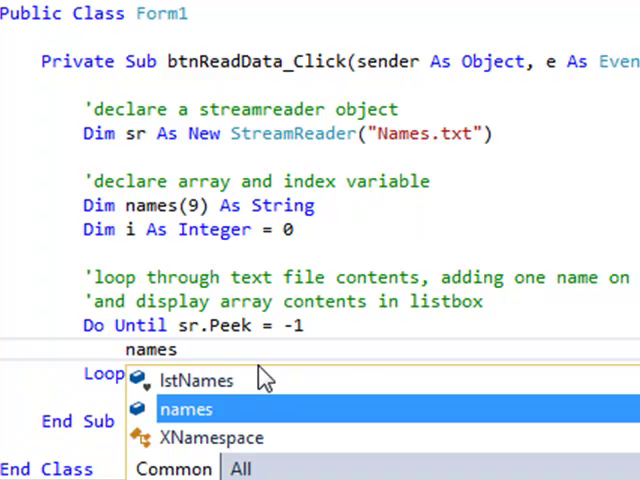
{"action": "type", "text": "("}
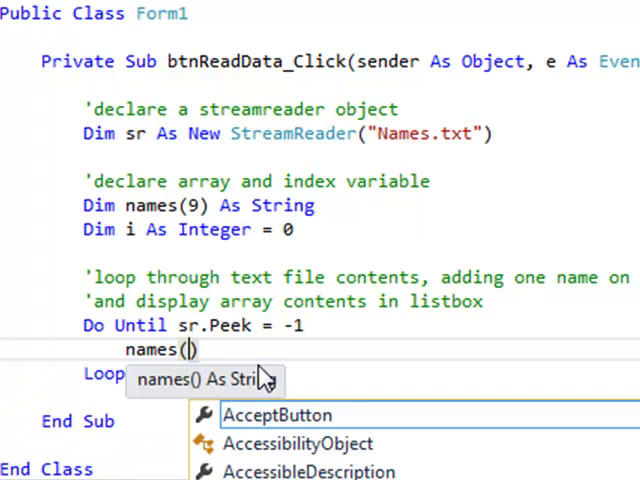
{"action": "type", "text": "i"}
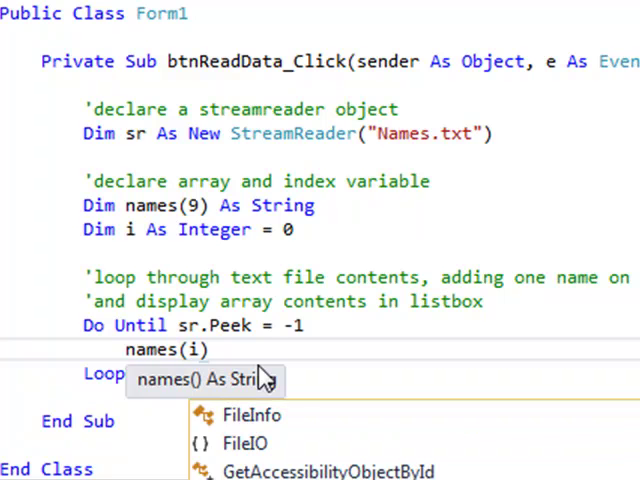
{"action": "type", "text": "="}
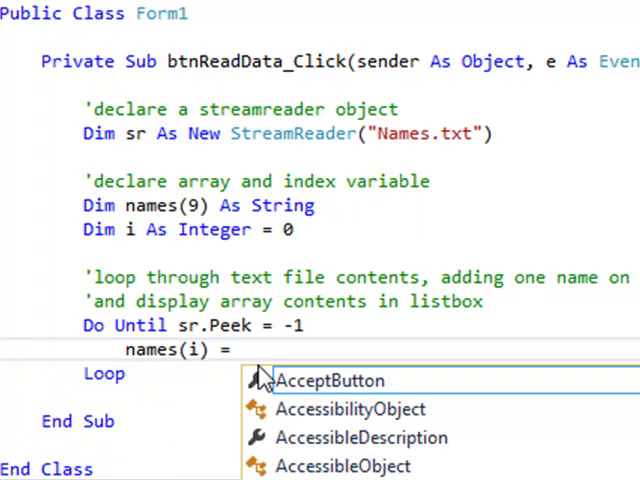
{"action": "type", "text": "s"}
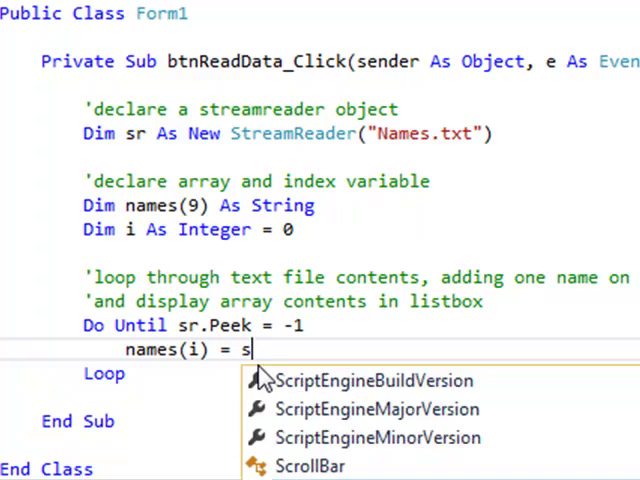
{"action": "type", "text": "r.re"}
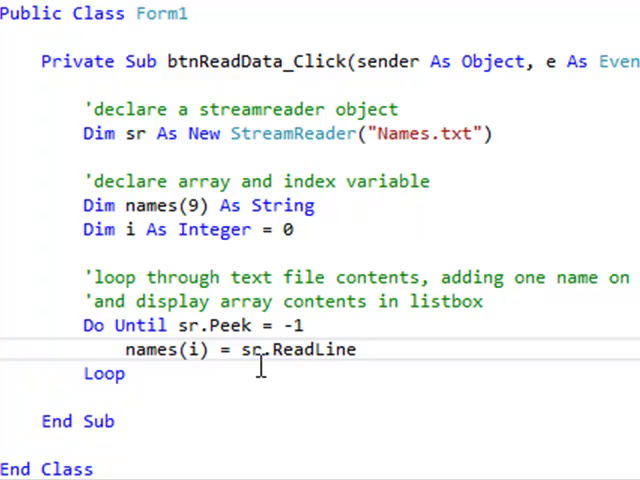
- Increment i with i = i + 1 and begin a MsgBox call after the ReadLine line
{"action": "left_click", "coordinate": [196, 350]}
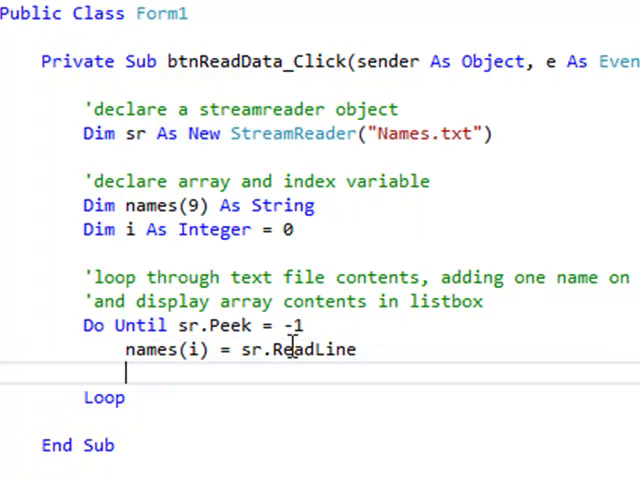
{"action": "type", "text": "i ="}
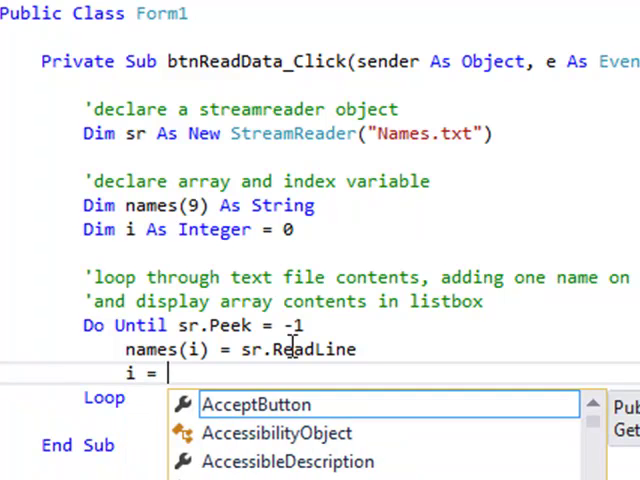
{"action": "type", "text": "i + 1"}
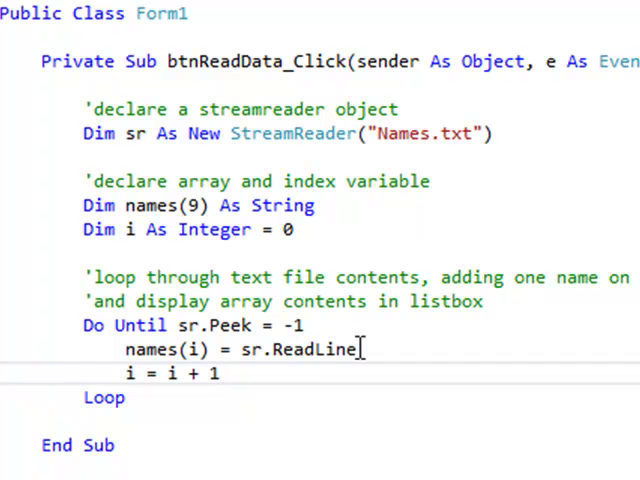
{"action": "double_click", "coordinate": [316, 350]}
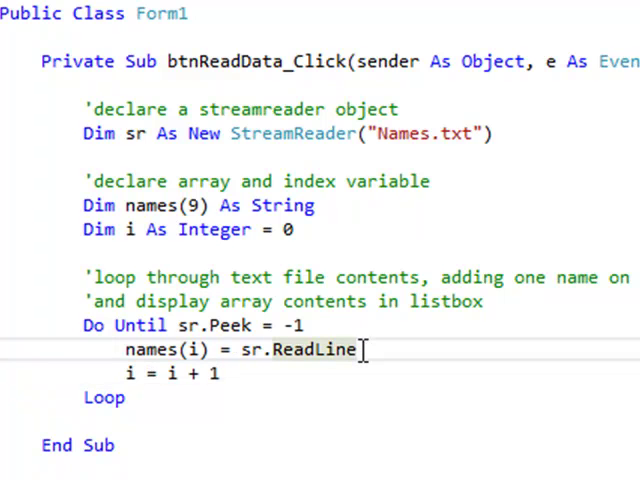
{"action": "mouse_move", "coordinate": [316, 350]}
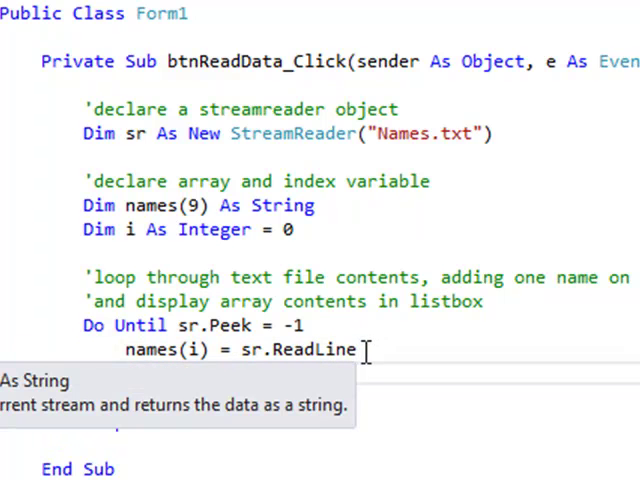
{"action": "type", "text": "msg"}
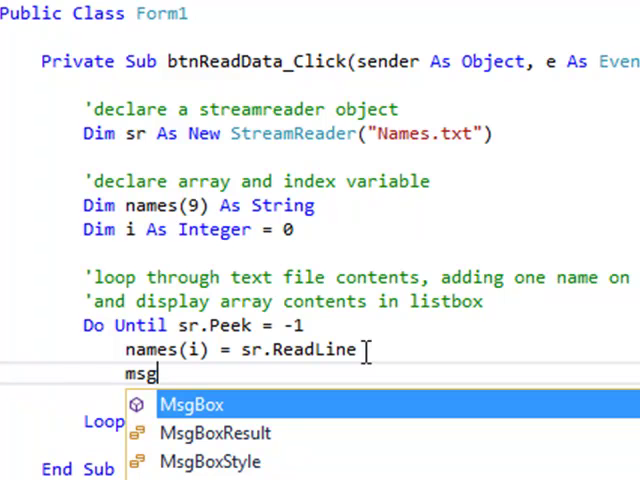
- Complete MsgBox(names(i)) inside the loop to show each name
{"action": "key", "text": "Tab"}
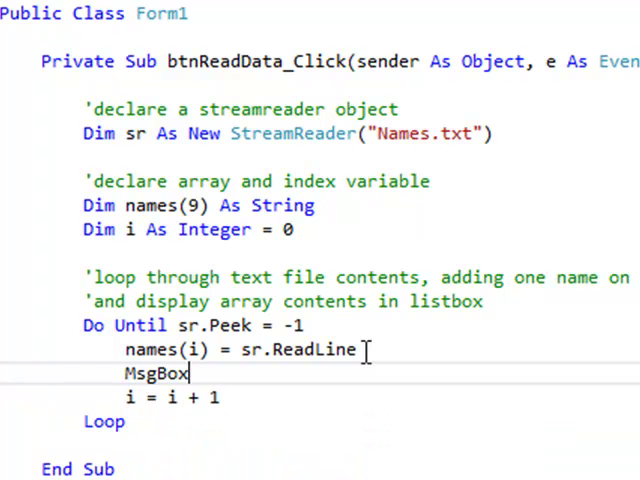
{"action": "type", "text": "(names)"}
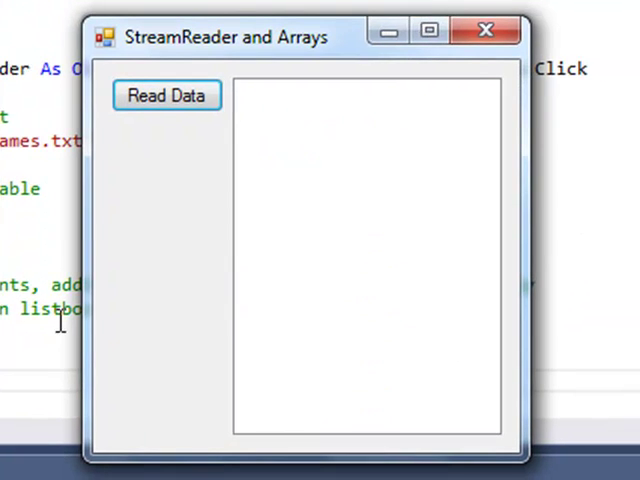
{"action": "left_click", "coordinate": [168, 96]}
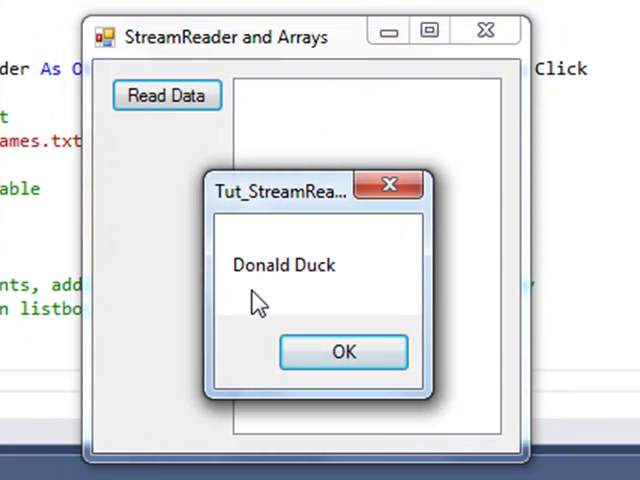
{"action": "left_click", "coordinate": [344, 352]}
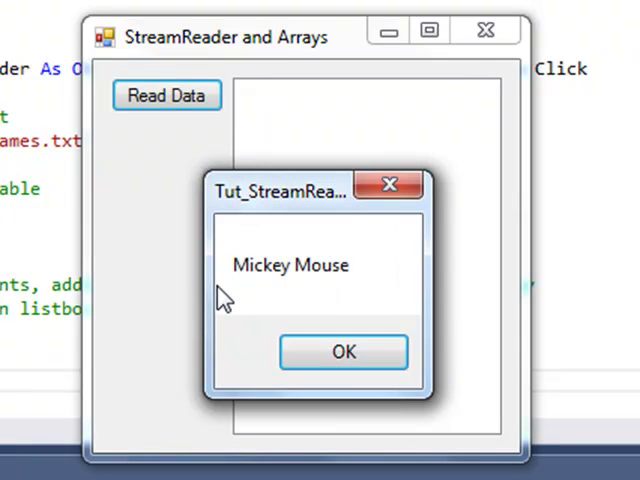
{"action": "left_click", "coordinate": [344, 352]}
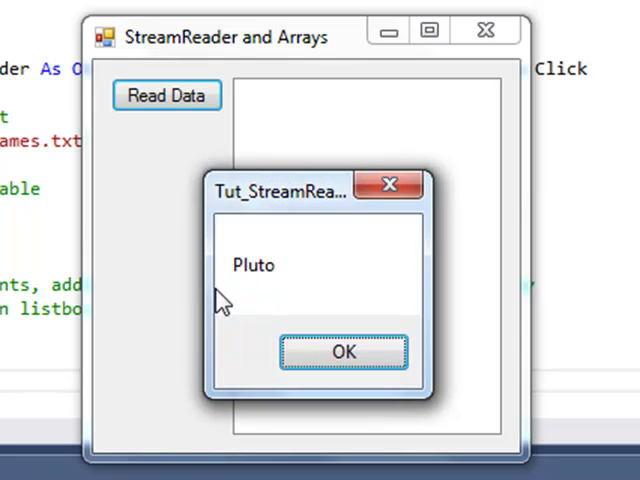
{"action": "left_click", "coordinate": [344, 352]}
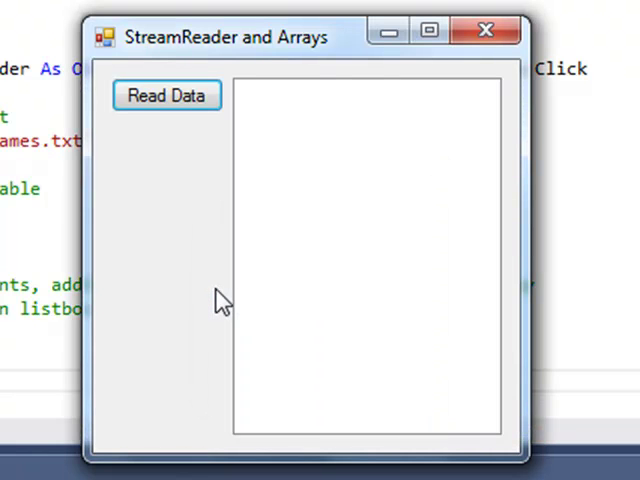
{"action": "mouse_move", "coordinate": [218, 298]}
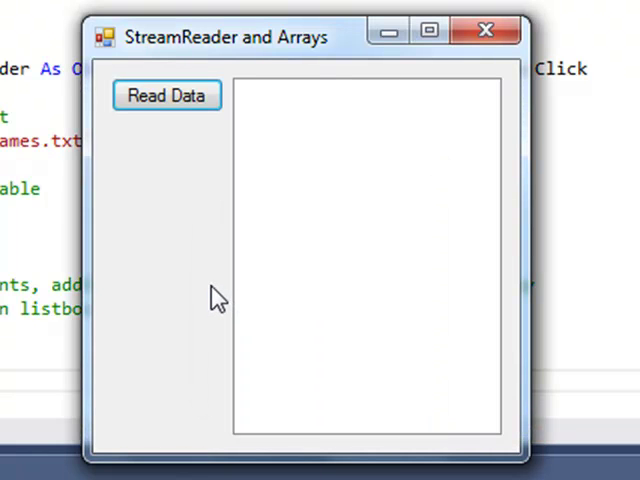
{"action": "mouse_move", "coordinate": [302, 320]}
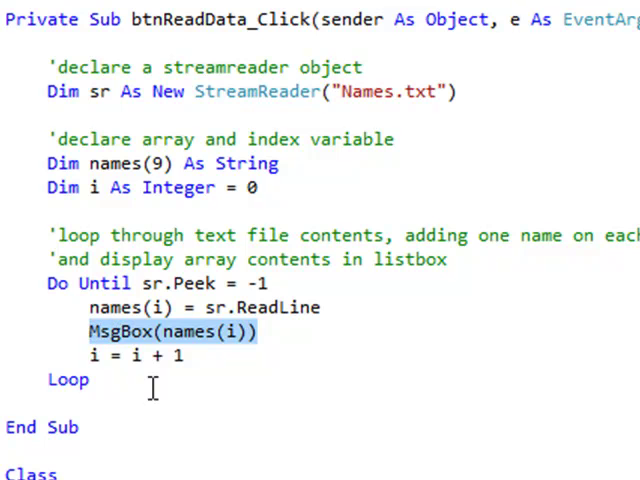
- Replace the MsgBox line with lstNames.Items.Add(names(i)), keeping i = i + 1 after it
{"action": "type", "text": "lstNames"}
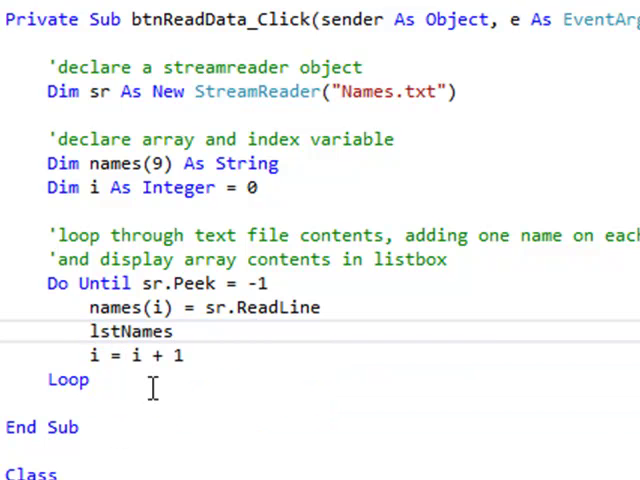
{"action": "type", "text": ".Items.add"}
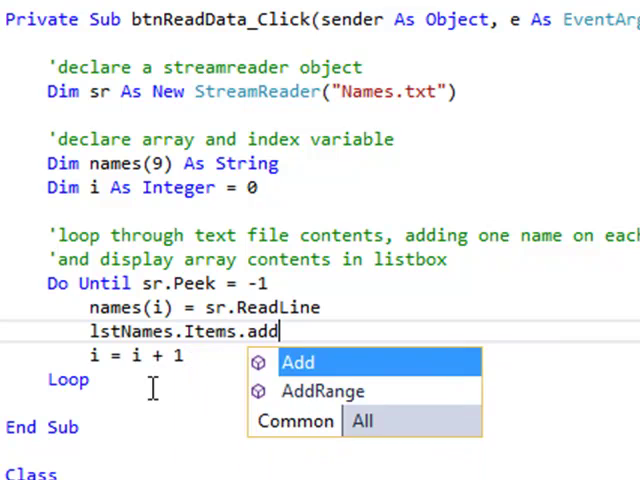
{"action": "type", "text": "(names(i"}
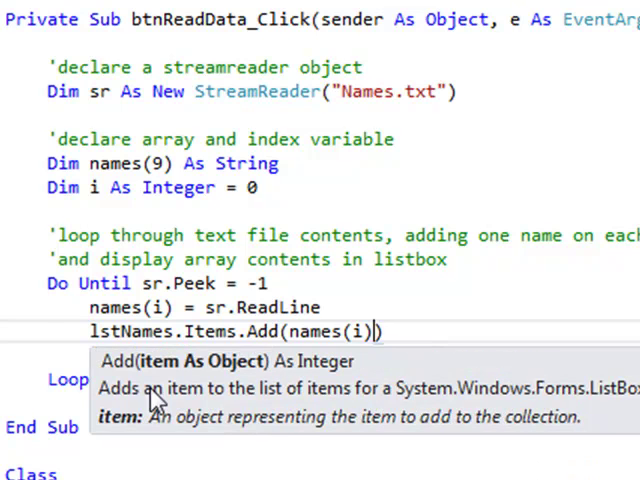
{"action": "type", "text": "i = i + 1"}
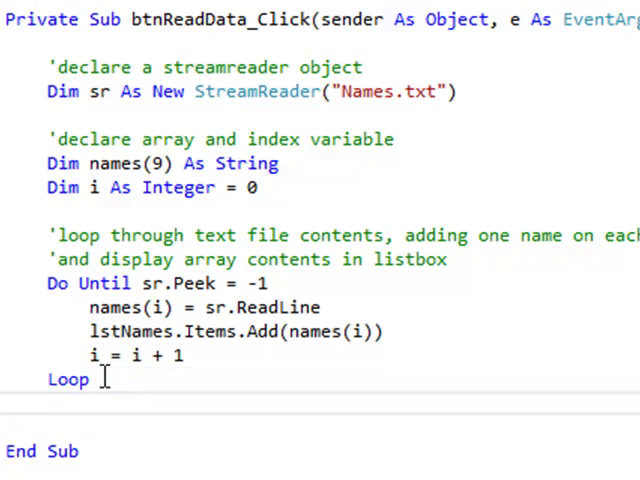
- After Loop, add the 'turn off the tap! comment and close the reader with sr.close
{"action": "type", "text": "'"}
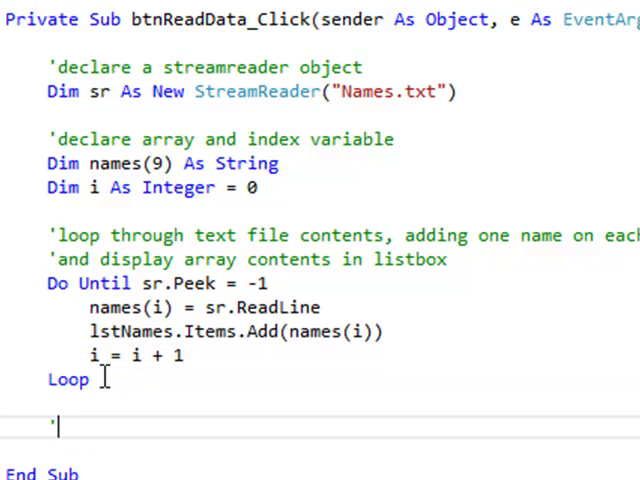
{"action": "type", "text": "turn off the tap!"}
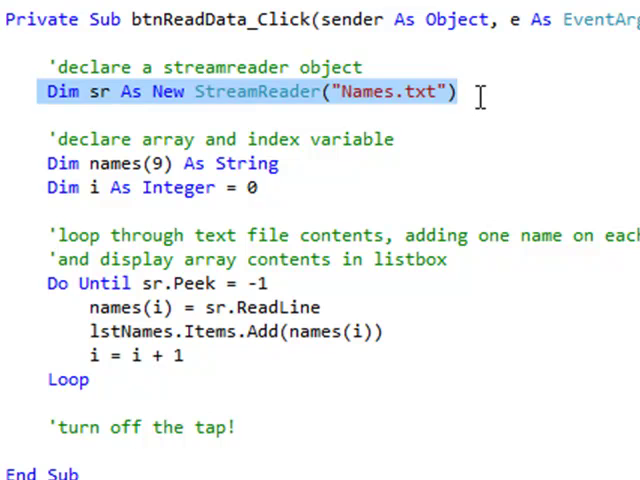
{"action": "mouse_move", "coordinate": [384, 104]}
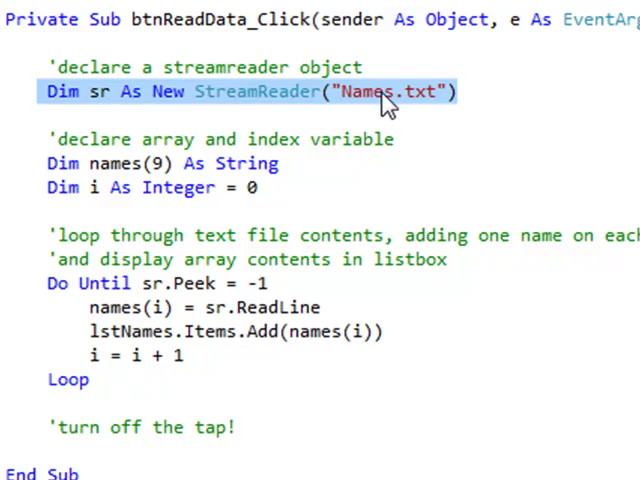
{"action": "mouse_move", "coordinate": [388, 118]}
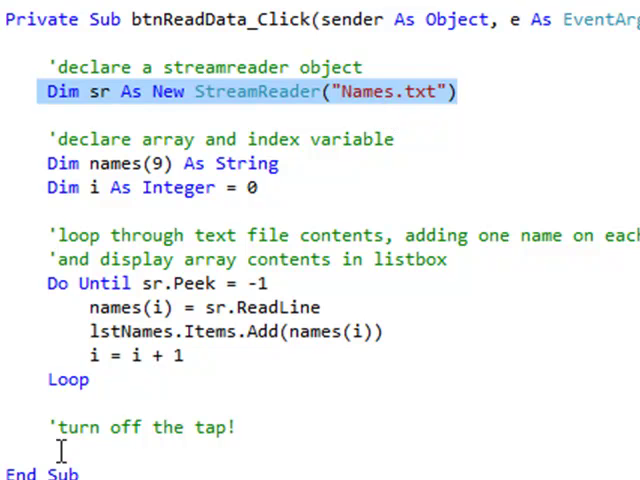
{"action": "left_click", "coordinate": [100, 426]}
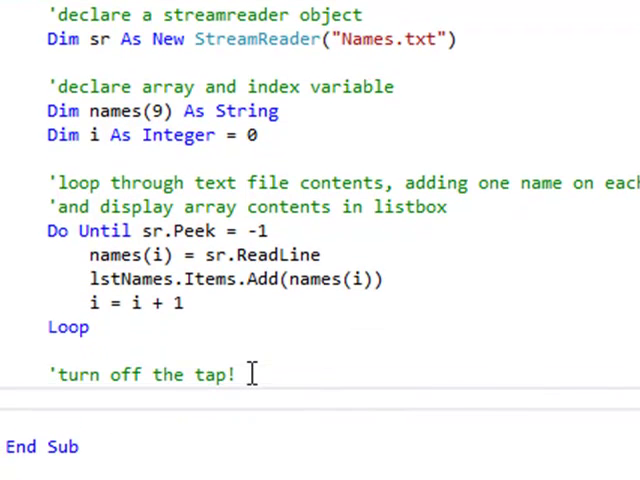
{"action": "type", "text": "sr.close"}
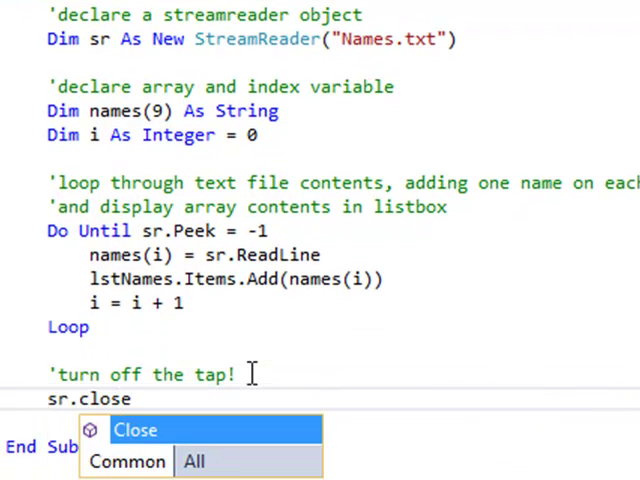